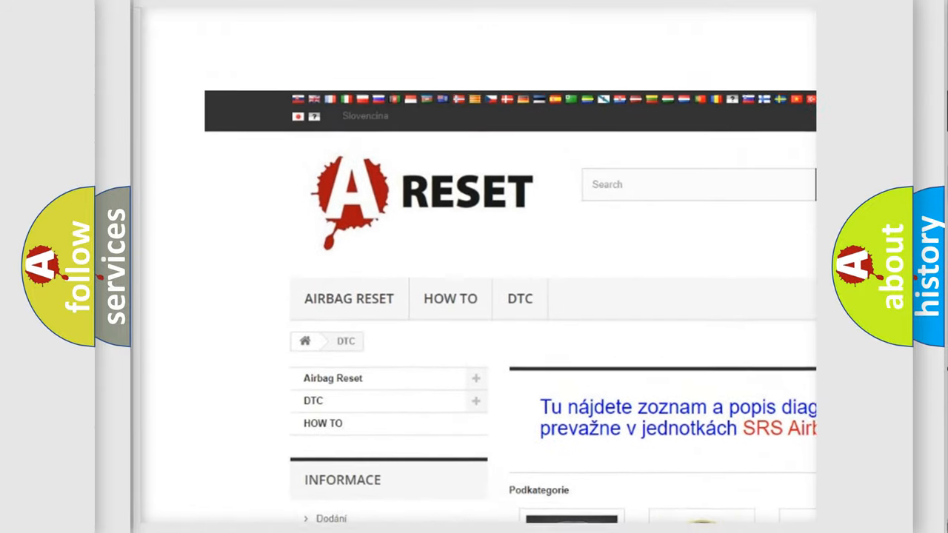
Open the Ford DTC code listing from the brand categories and browse its codes
scroll("down", 3)
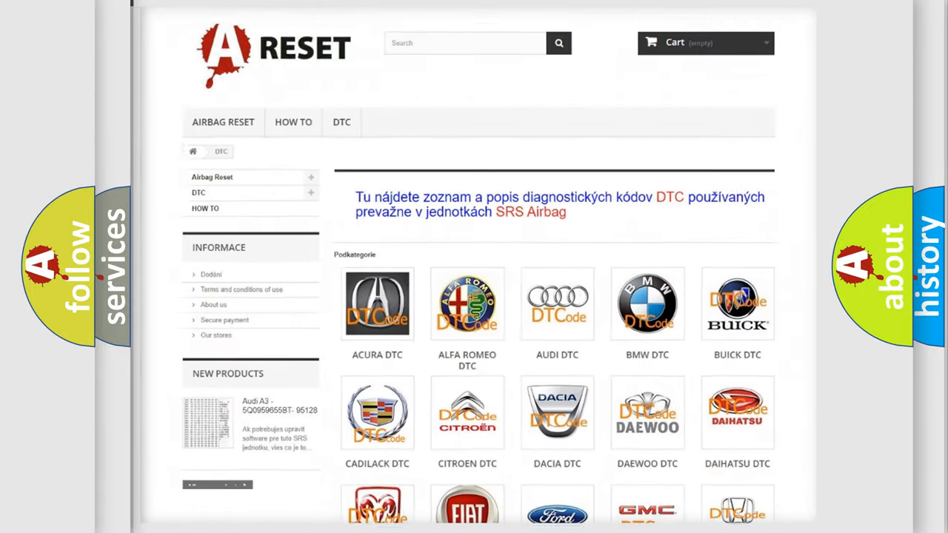
scroll("down", 3)
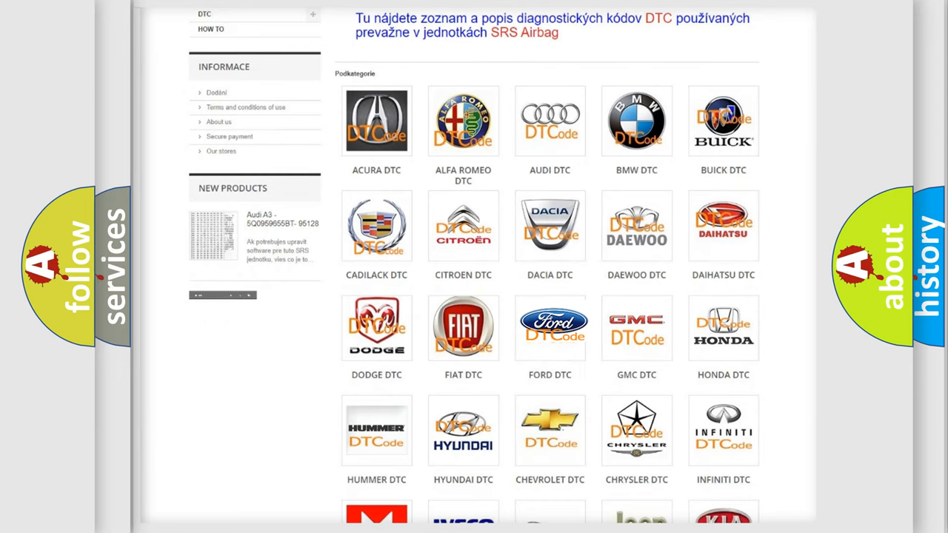
left_click(550, 327)
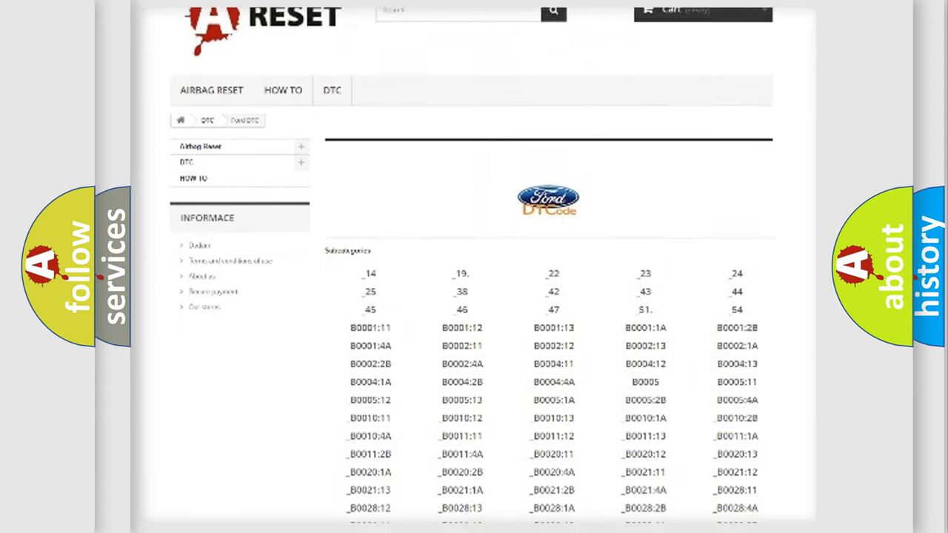
scroll("down", 3)
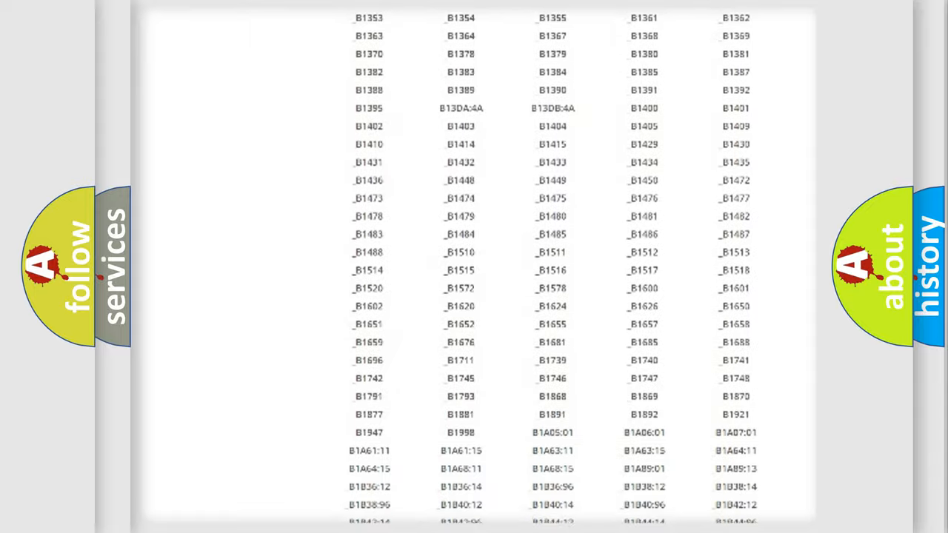